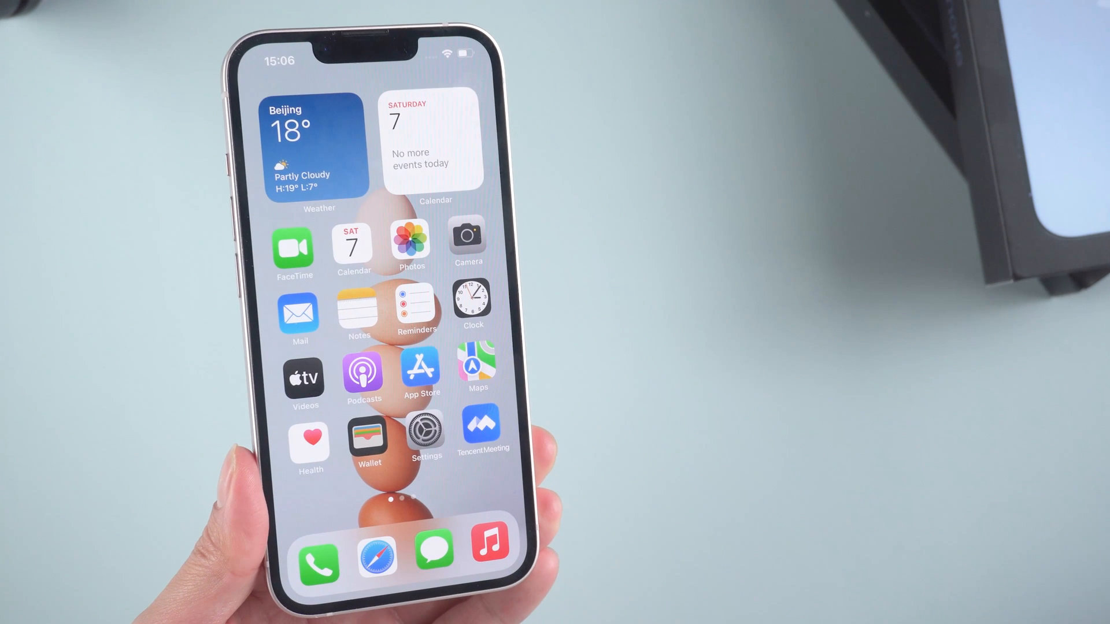
In Settings, go through the Apple ID account into iCloud's Photos settings.
scroll("left", 3)
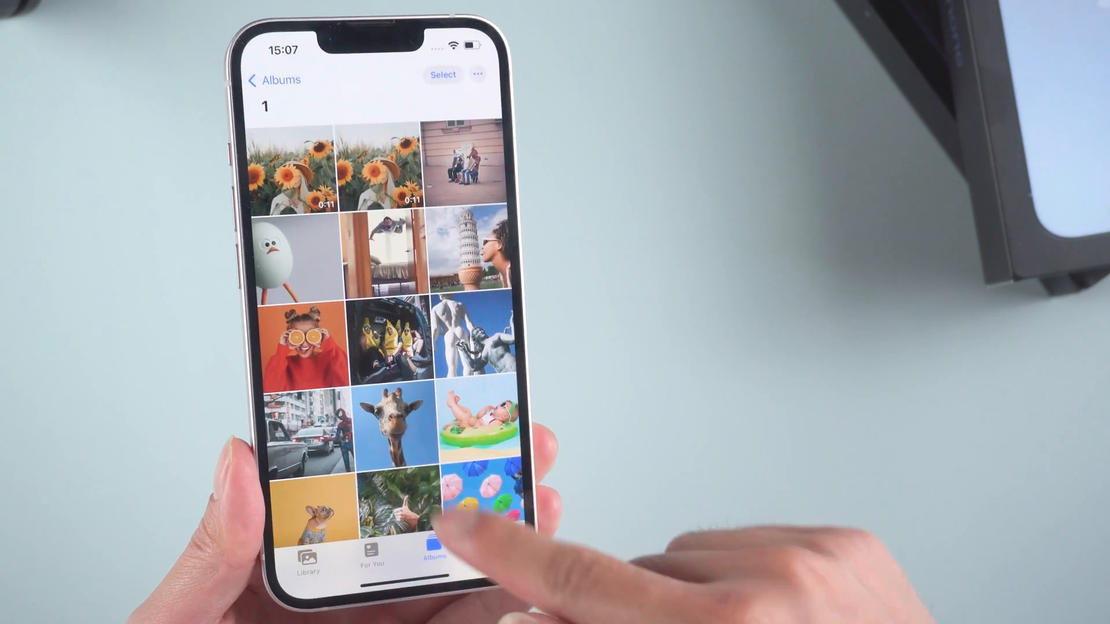
scroll("down", 3)
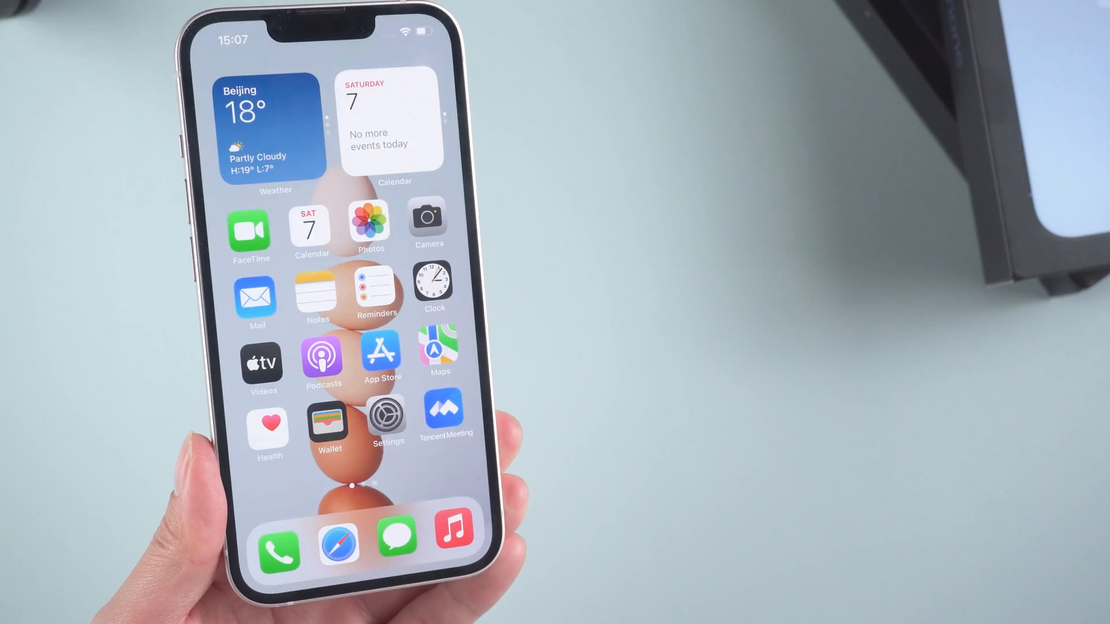
left_click(453, 536)
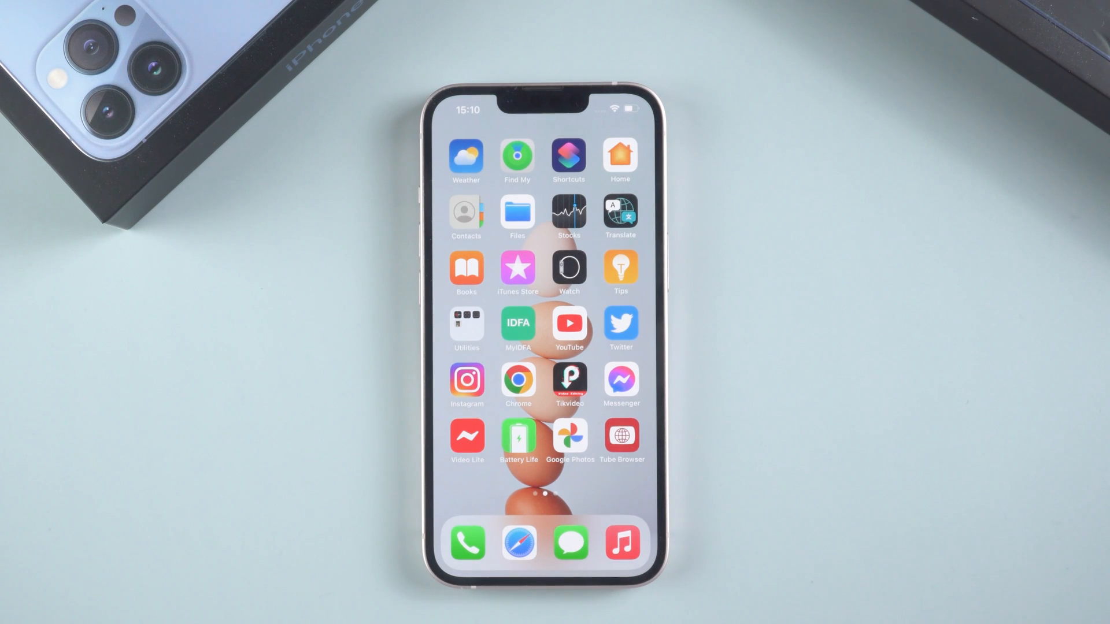
scroll("left", 3)
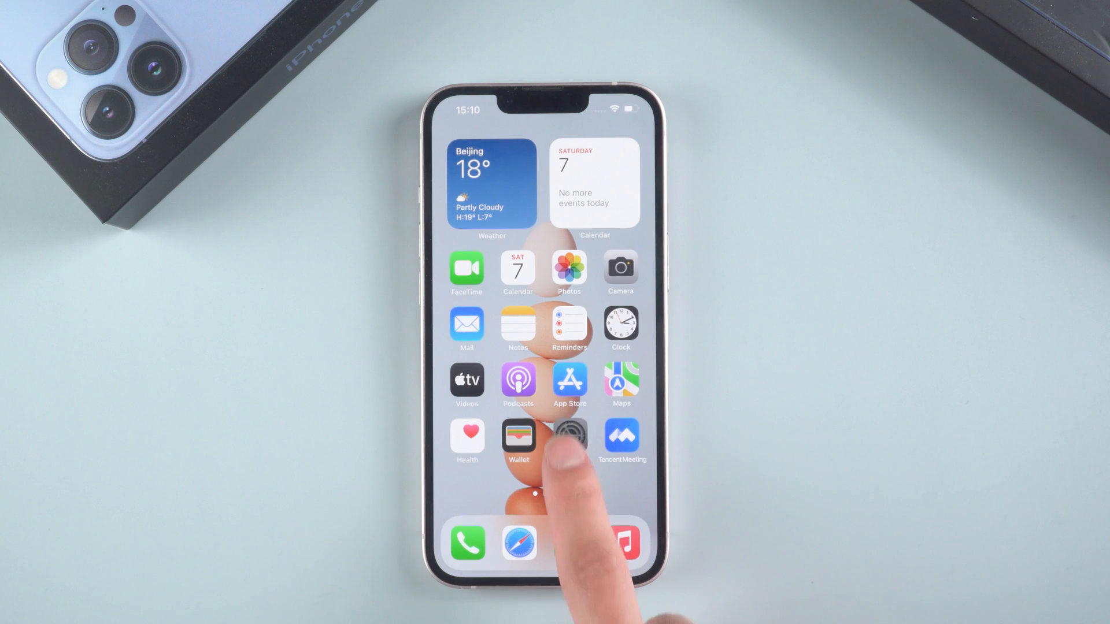
left_click(570, 440)
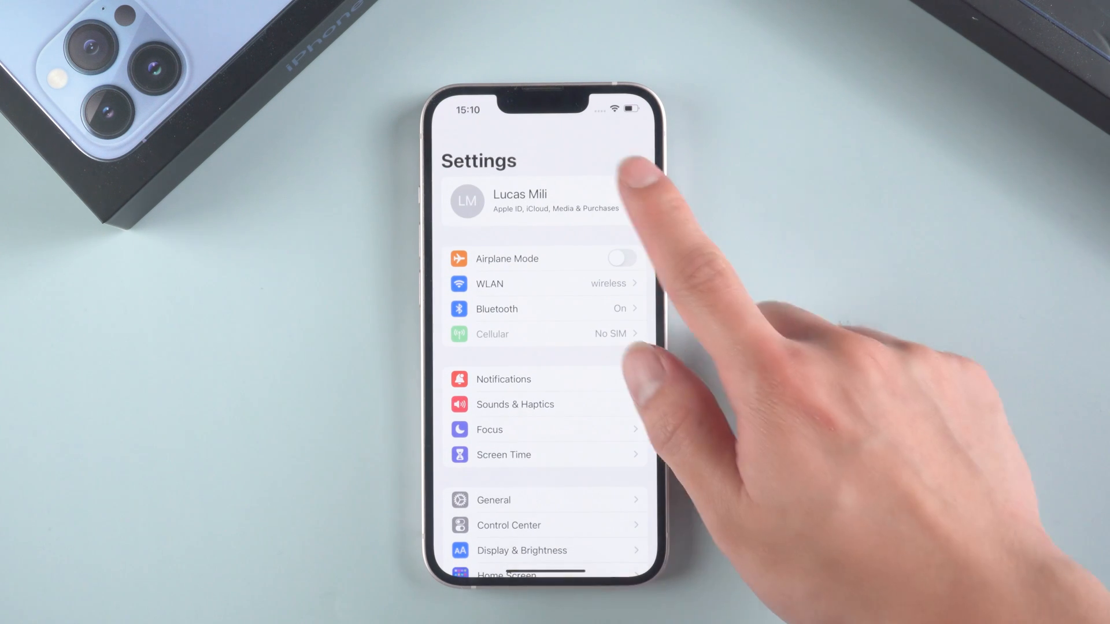
left_click(538, 201)
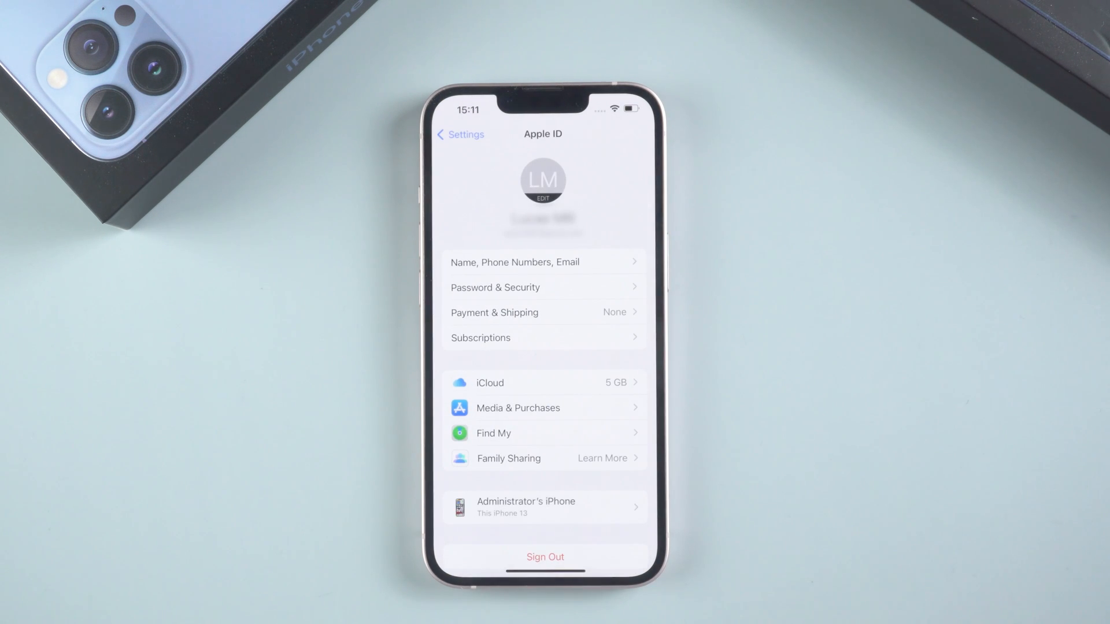
left_click(489, 382)
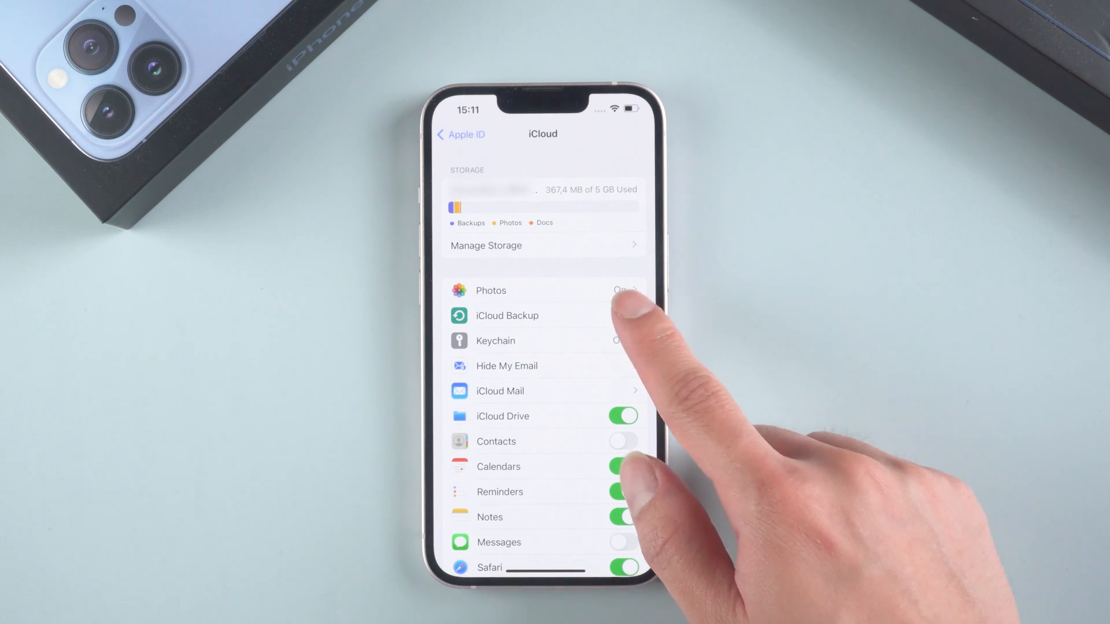
left_click(507, 315)
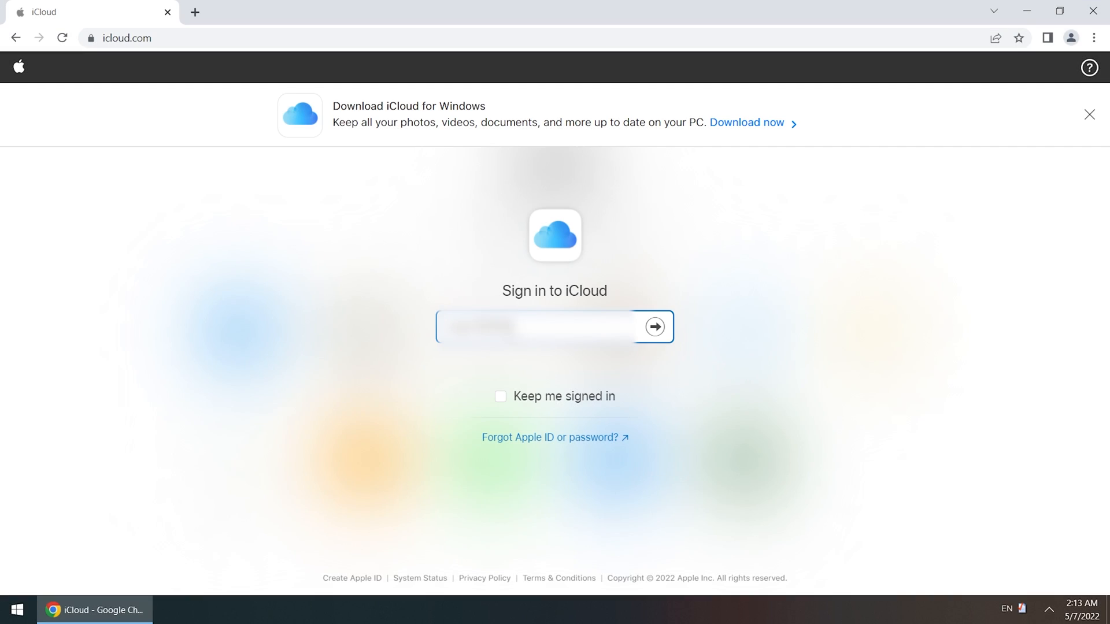
Submit the Apple ID, then the password, to sign in on iCloud.com.
left_click(652, 328)
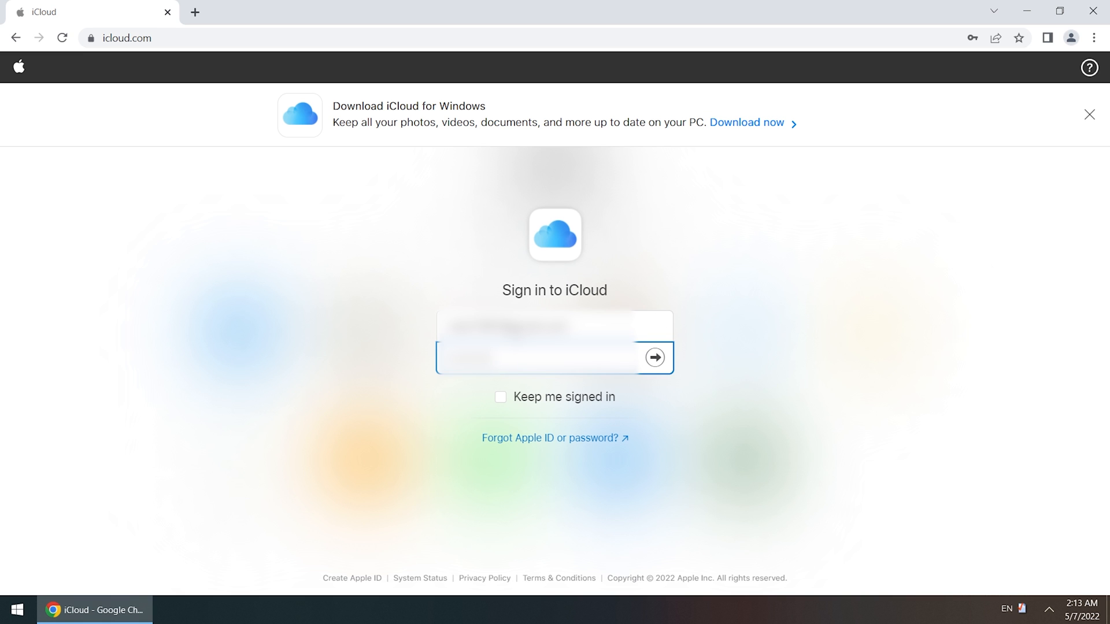
left_click(653, 357)
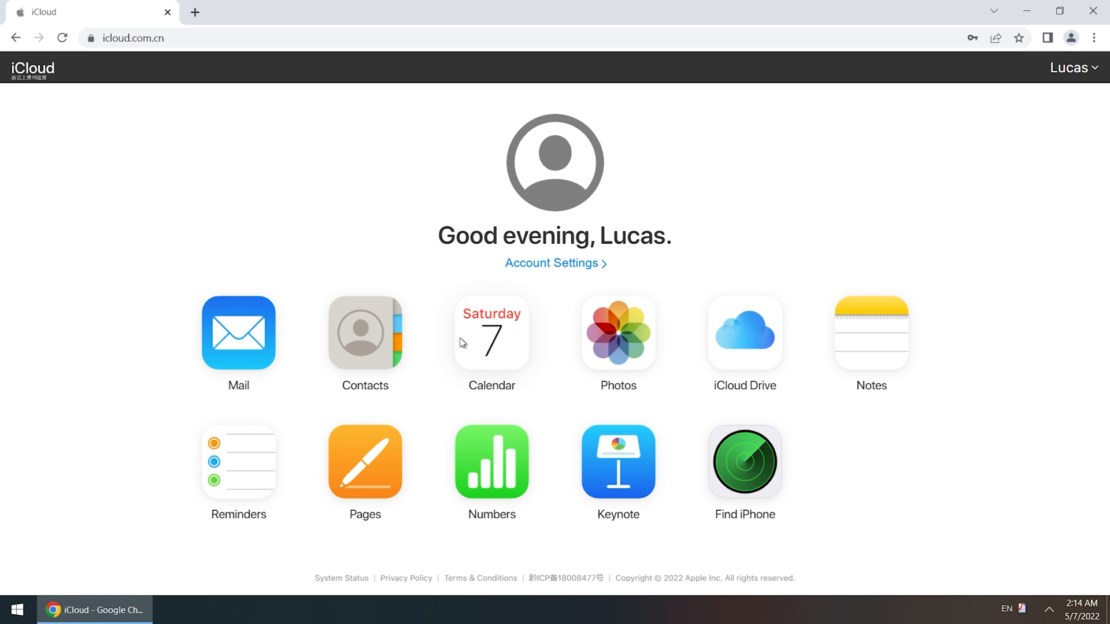
mouse_move(575, 340)
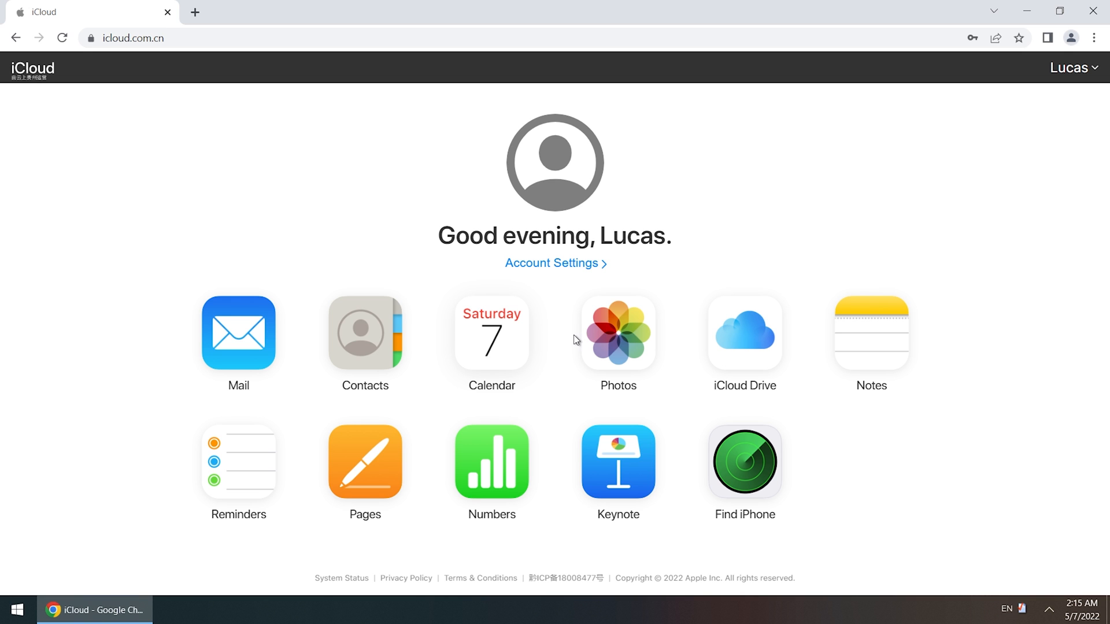
Open the 84-photo library, select the sand dune photo and download it.
left_click(618, 333)
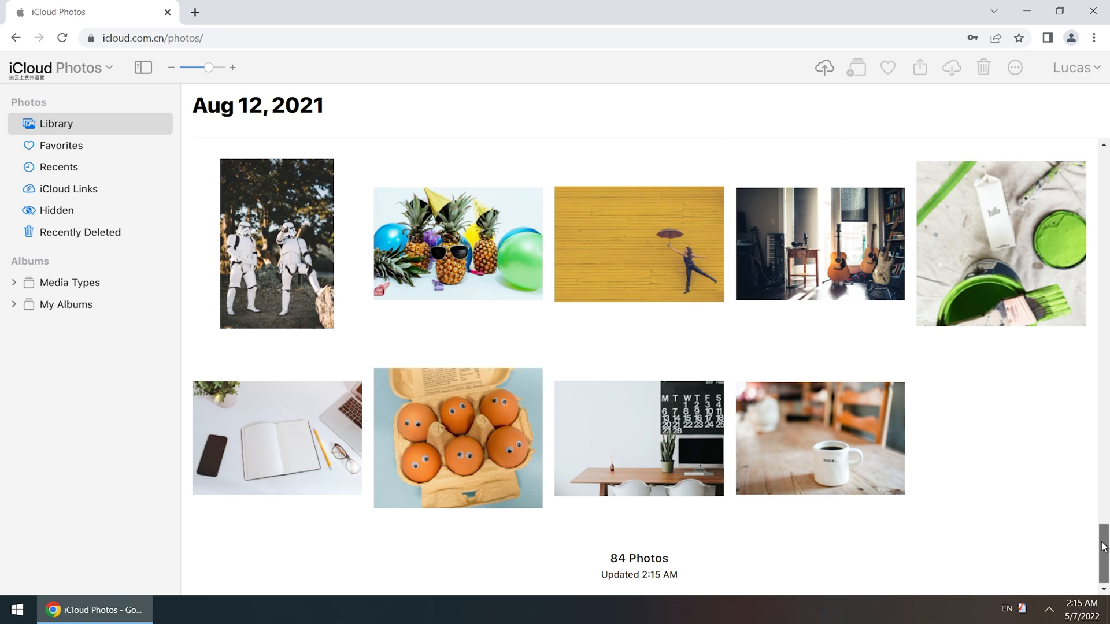
scroll("up", 3)
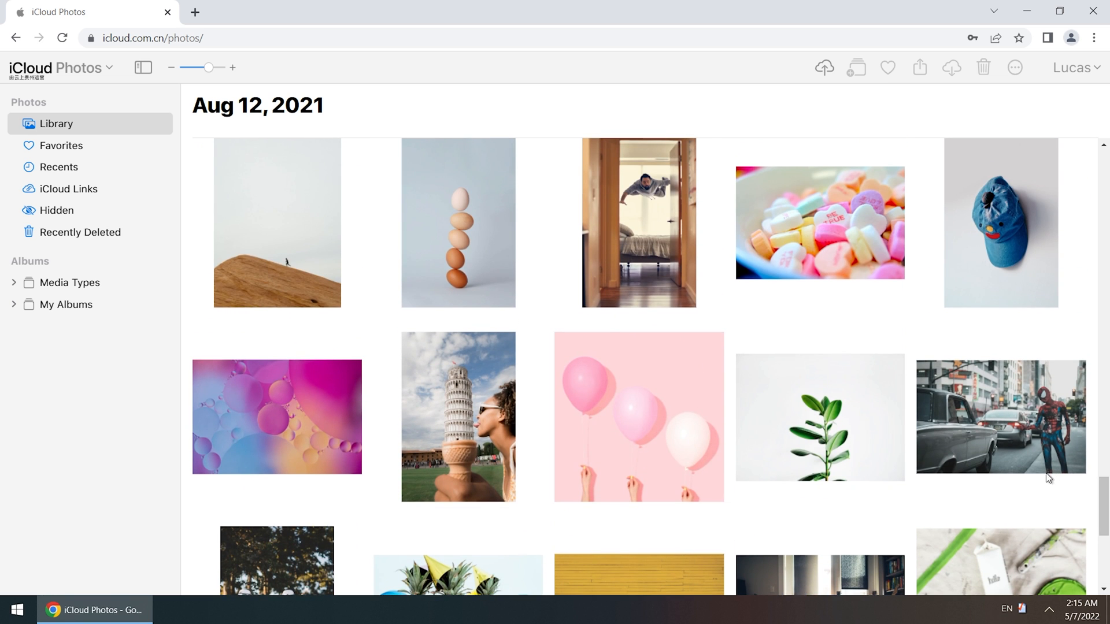
left_click(277, 222)
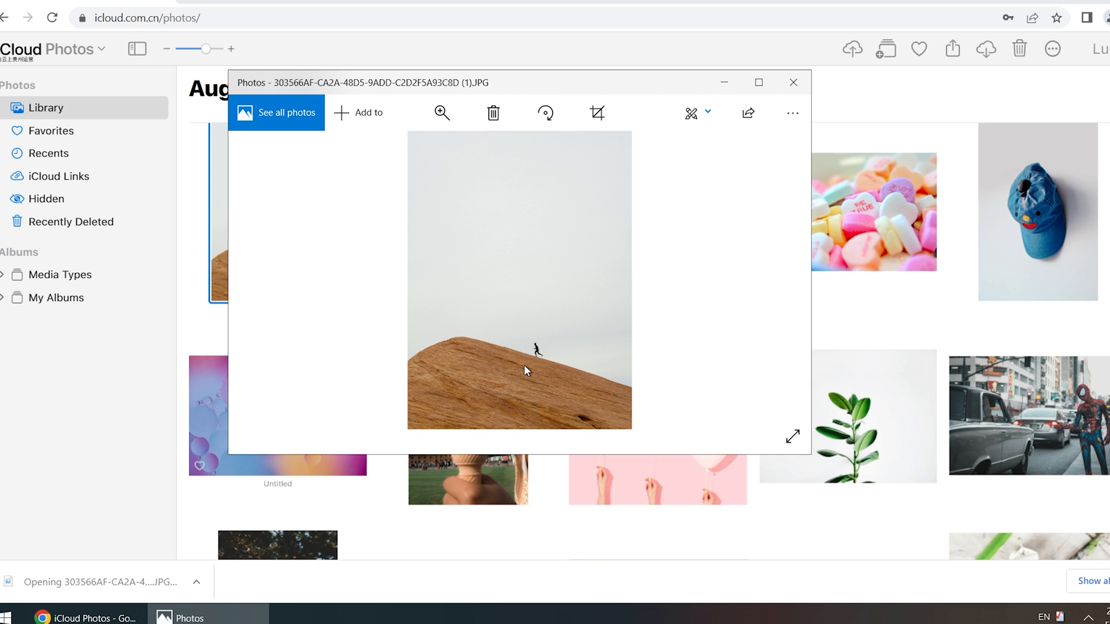
left_click(793, 82)
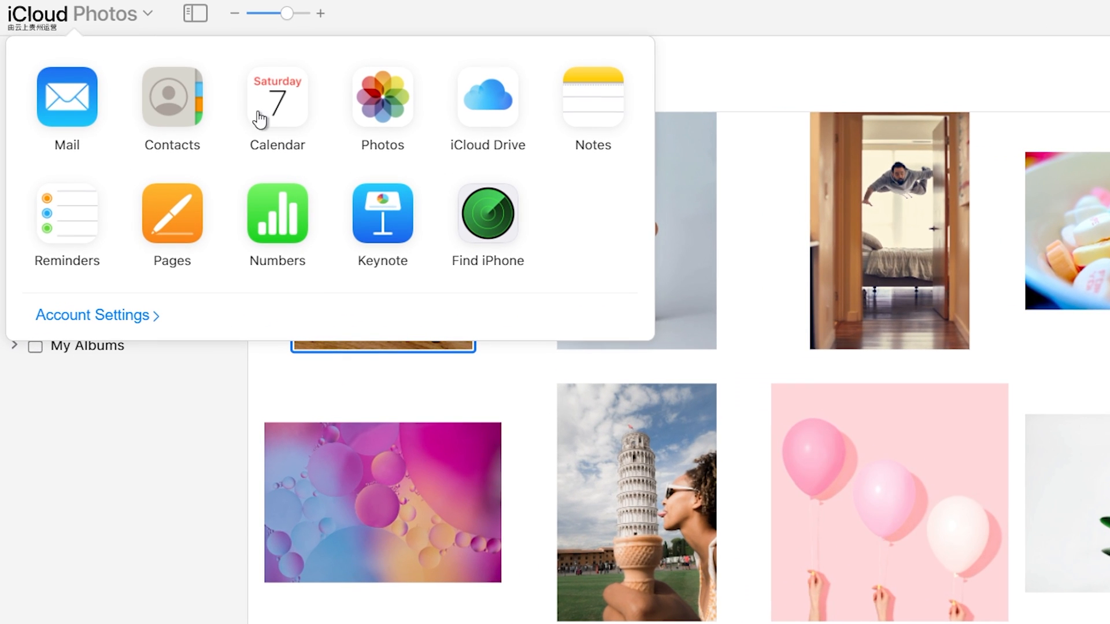
mouse_move(297, 114)
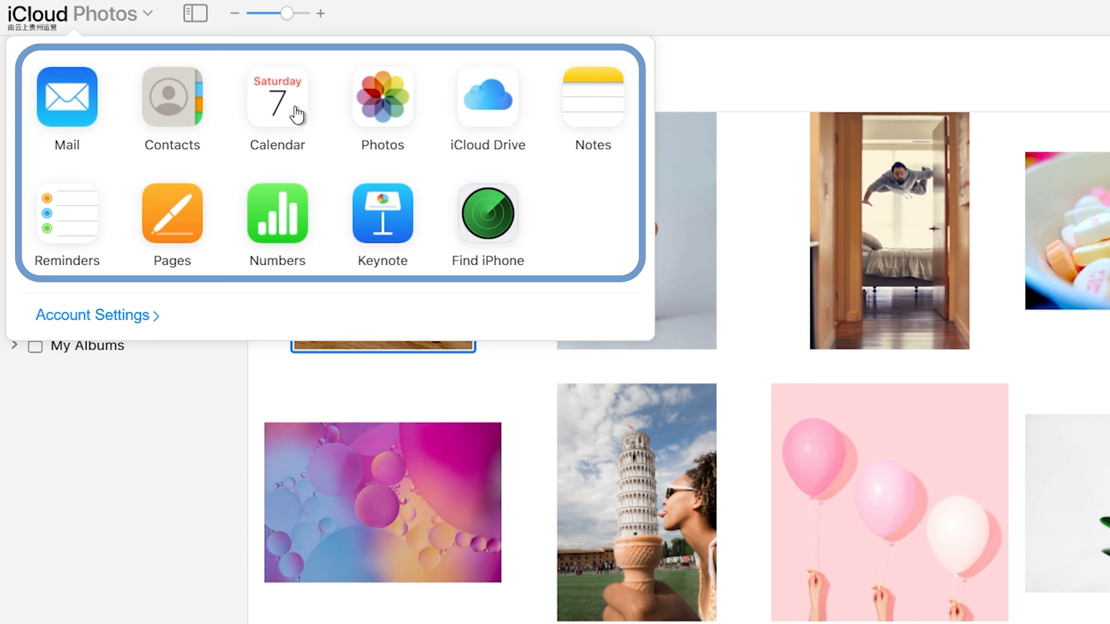
mouse_move(275, 108)
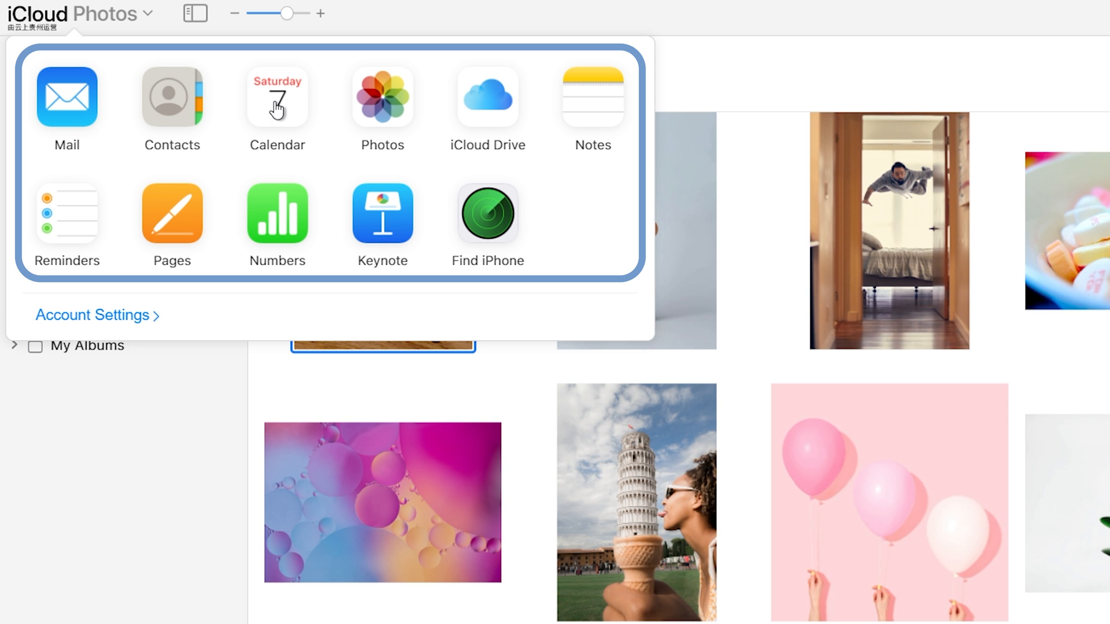